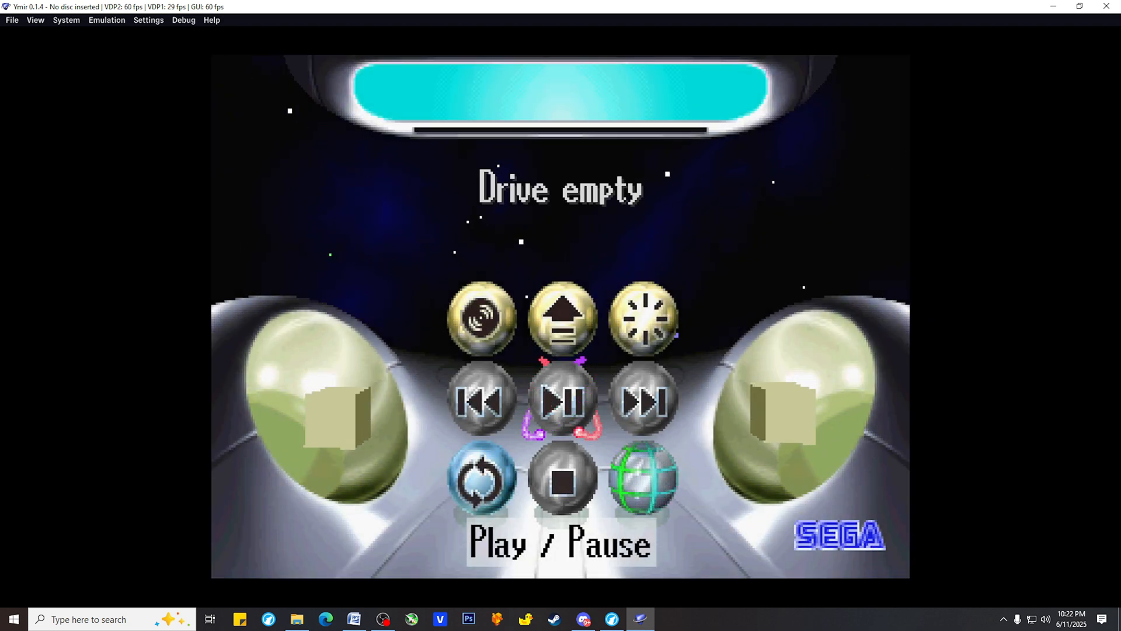
mouse_move(268, 181)
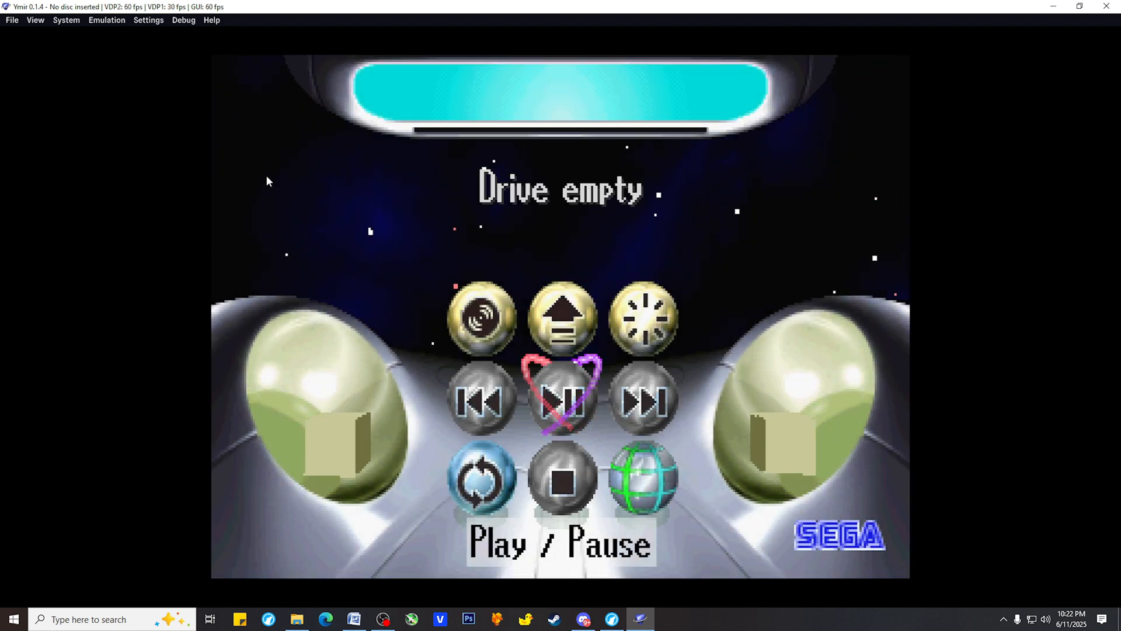
Load the disc image '270 Guardian Heroes (U).mds' from the SS folder into Ymir.
left_click(12, 19)
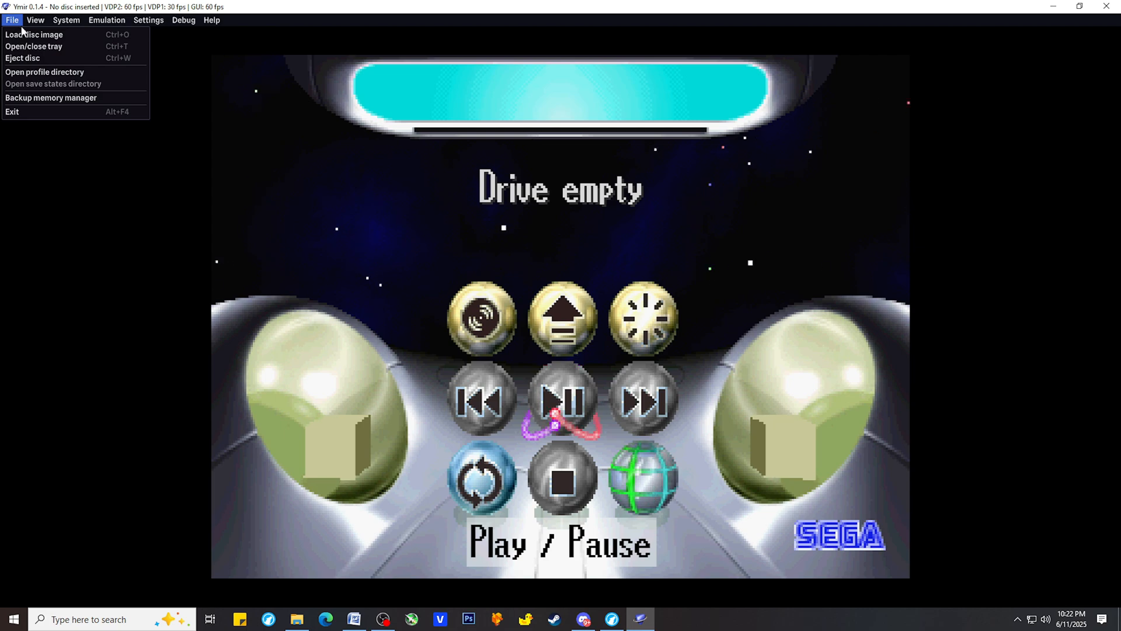
left_click(34, 34)
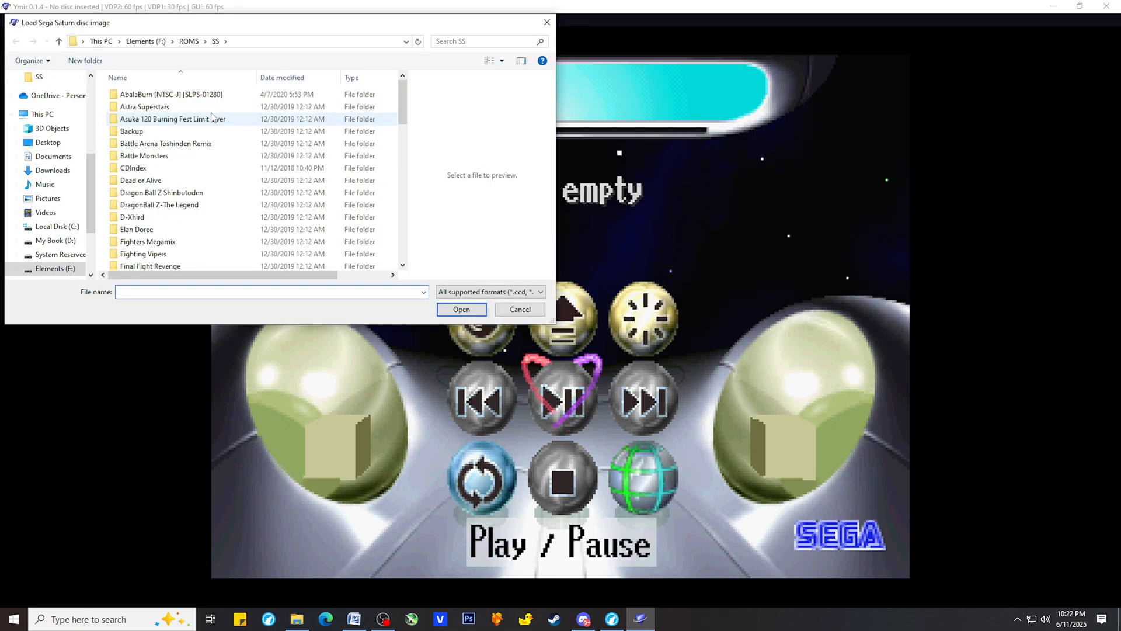
left_click(165, 176)
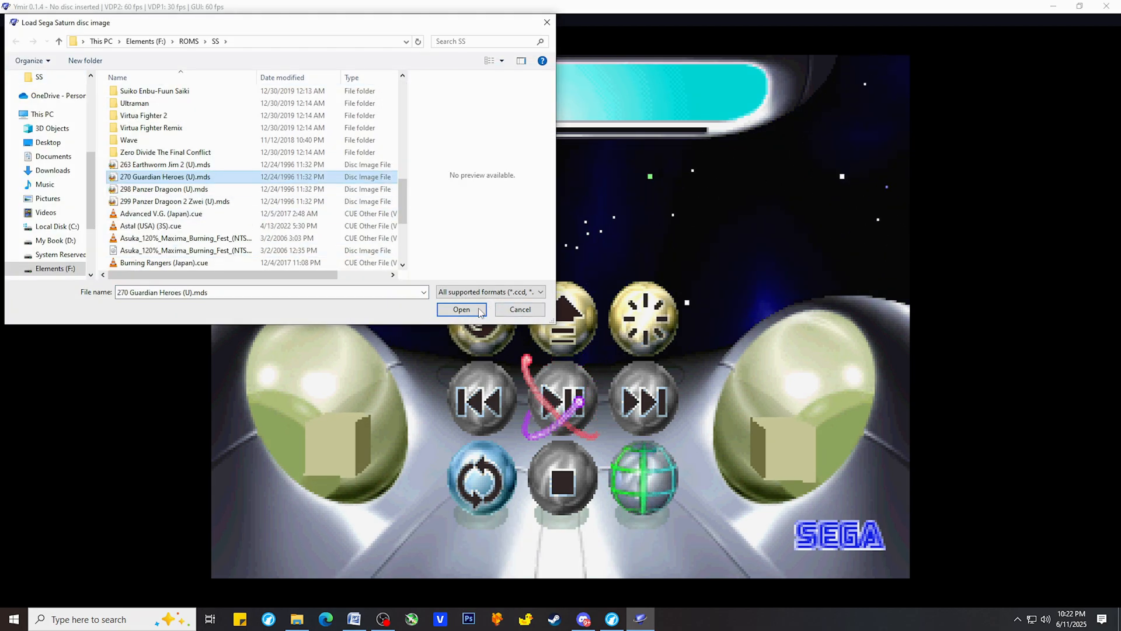
left_click(462, 309)
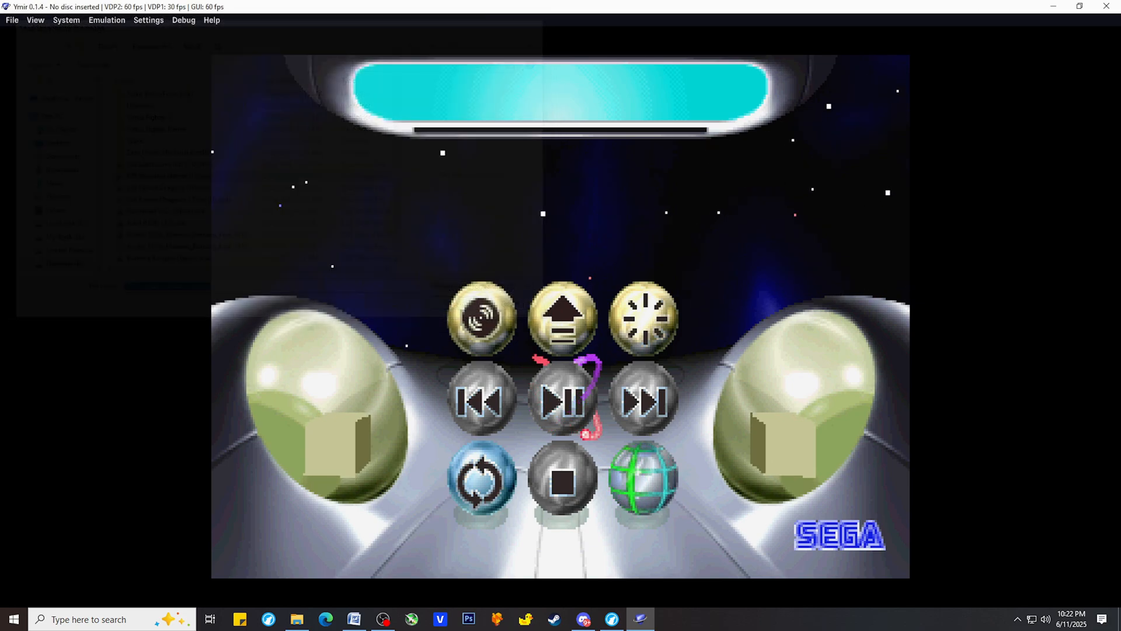